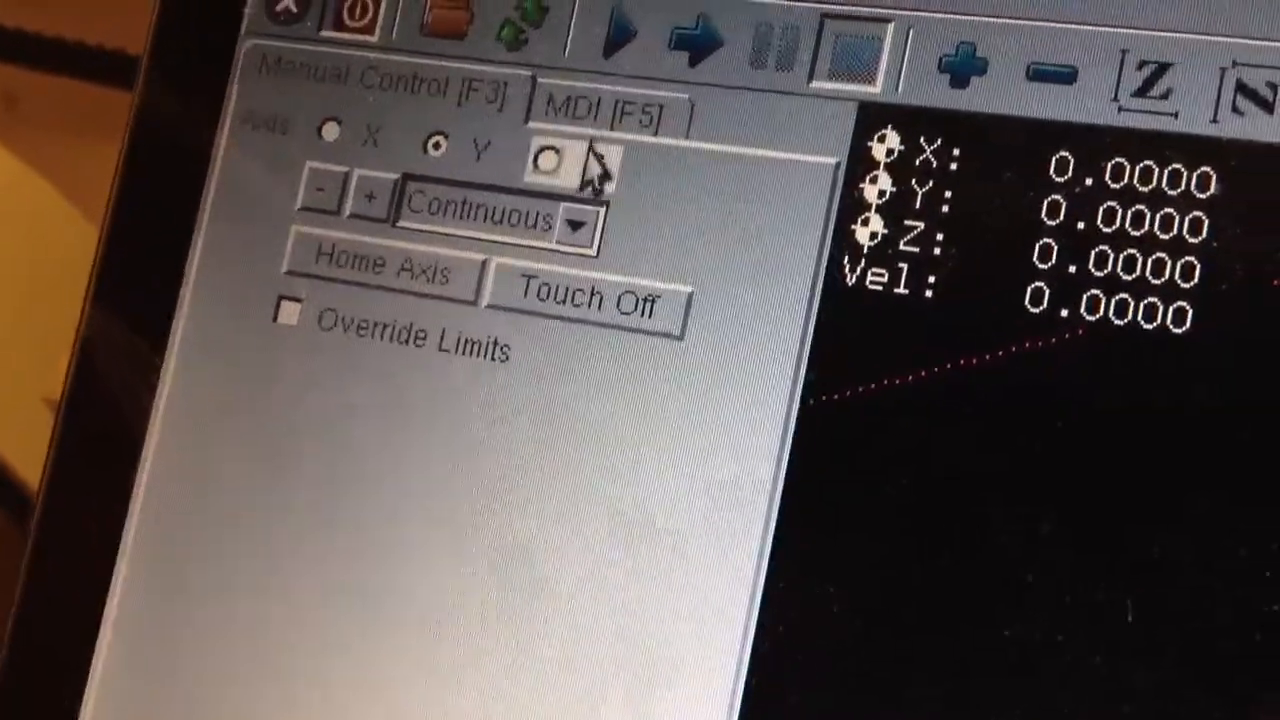
Highlight line 4 of axis.ngc, the #2=.01 CUT setting, in the G-code listing
{"action": "left_click", "coordinate": [545, 175]}
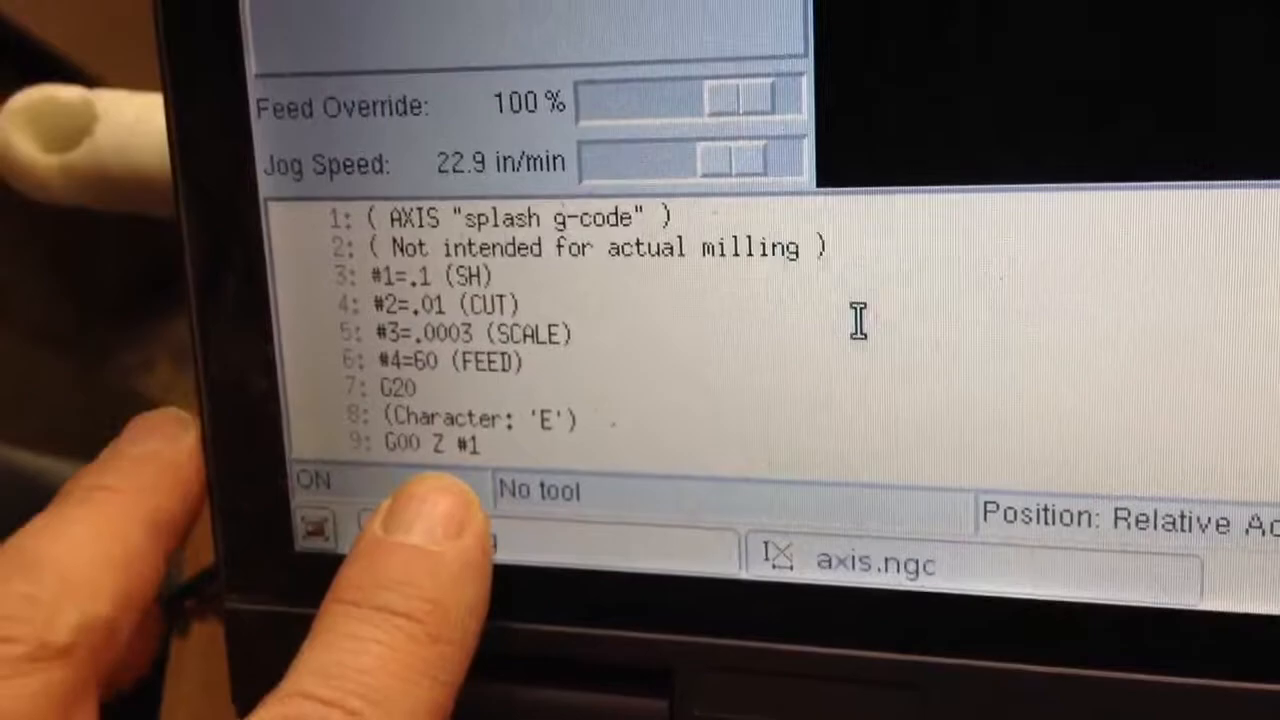
{"action": "left_click", "coordinate": [440, 305]}
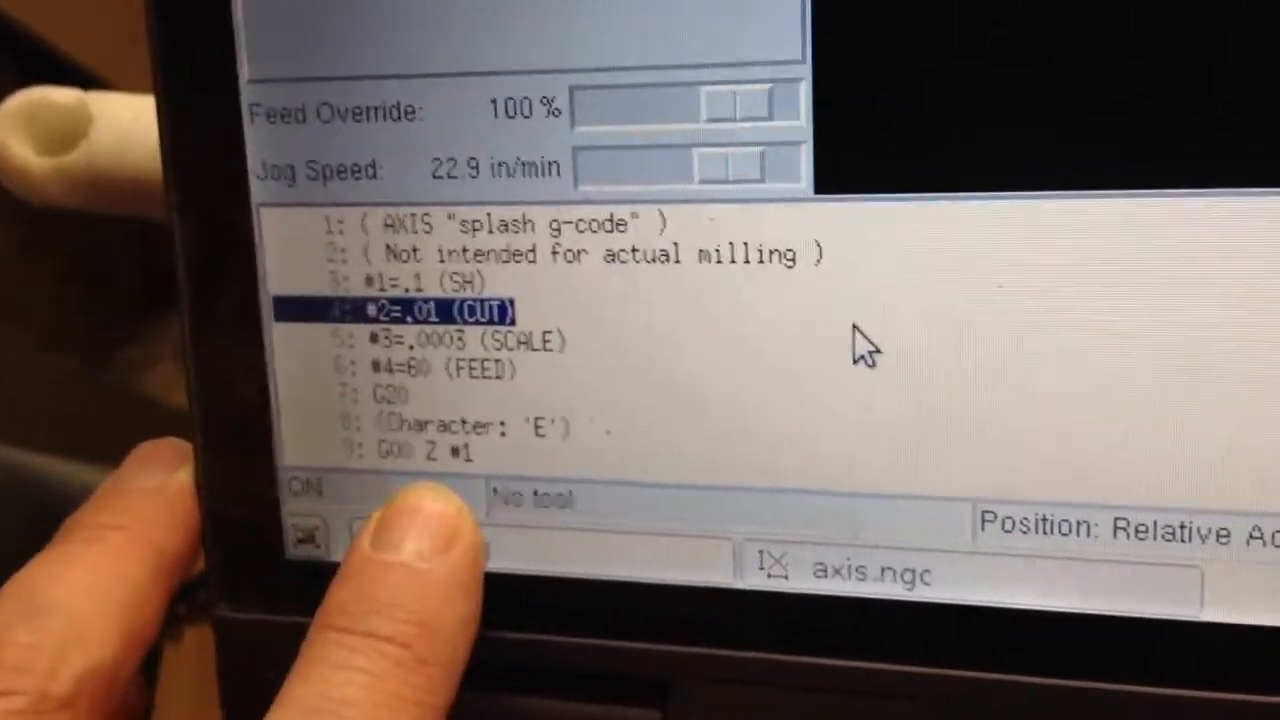